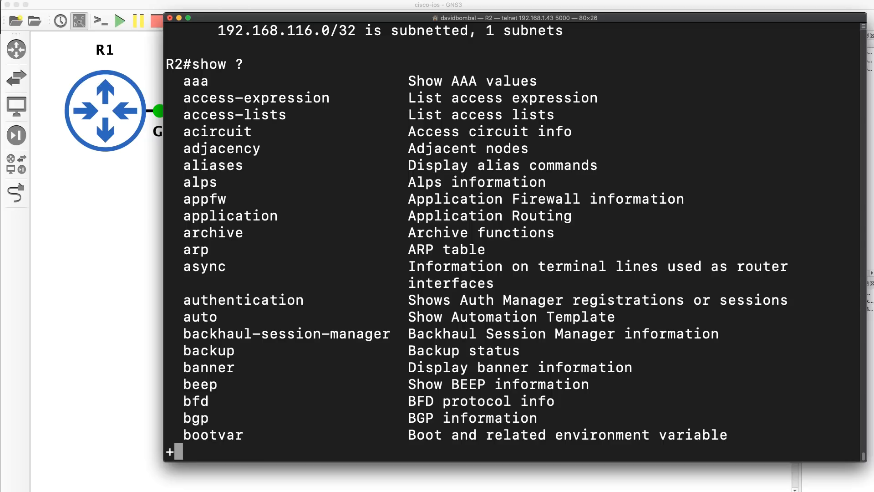
text(rou)
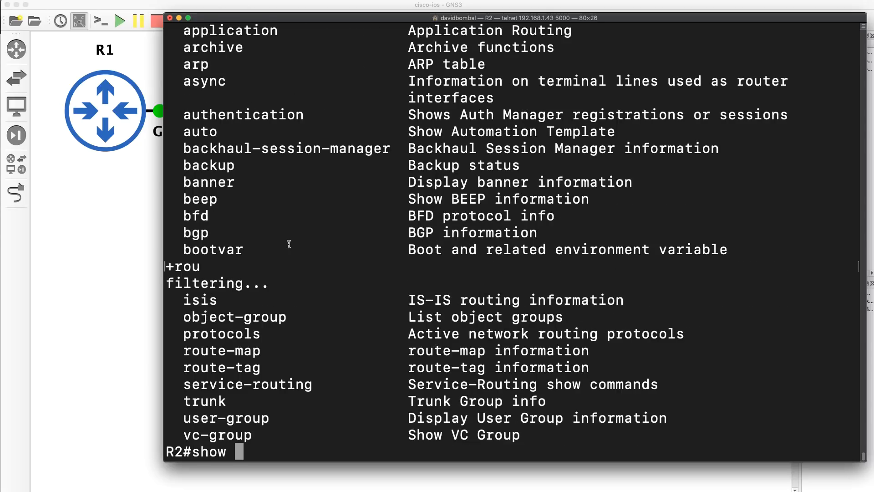
mouse_move(286, 251)
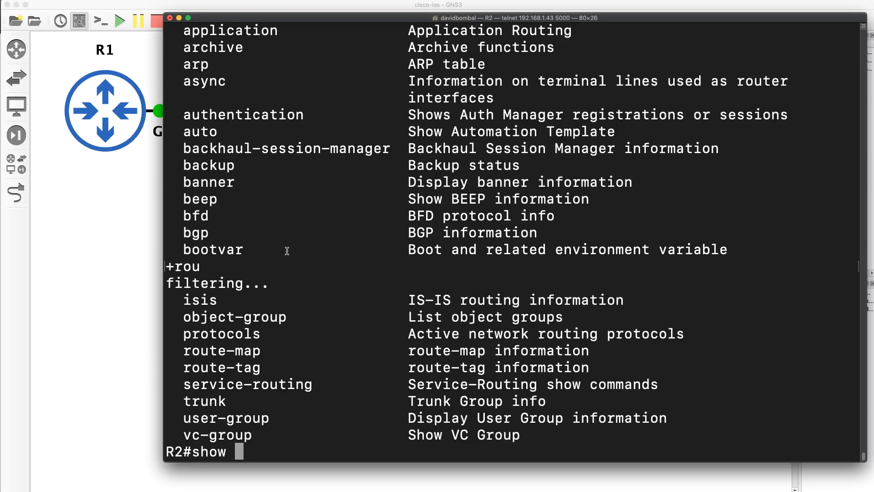